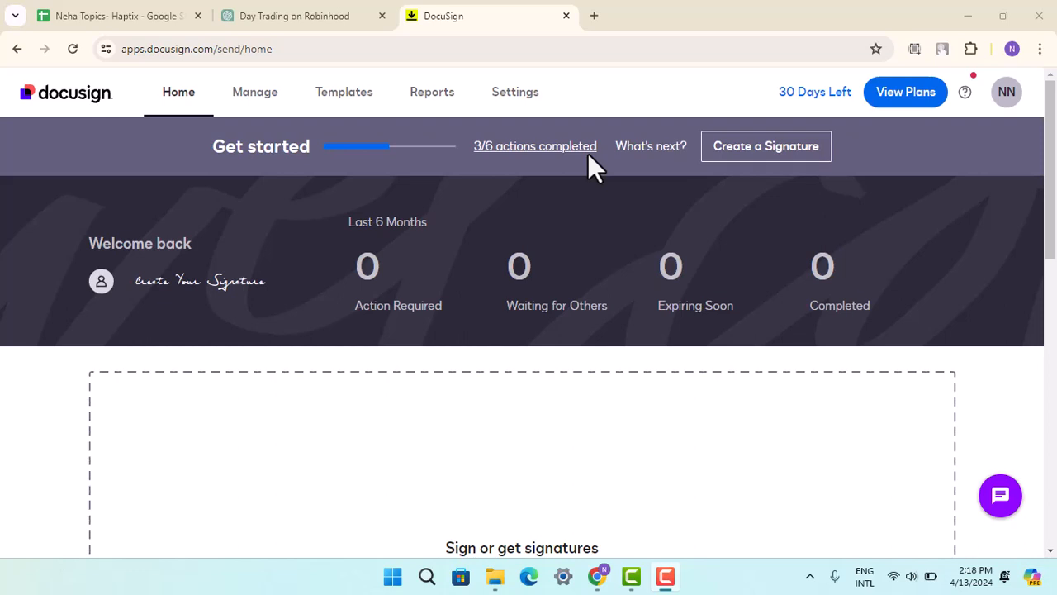
mouse_move(426, 135)
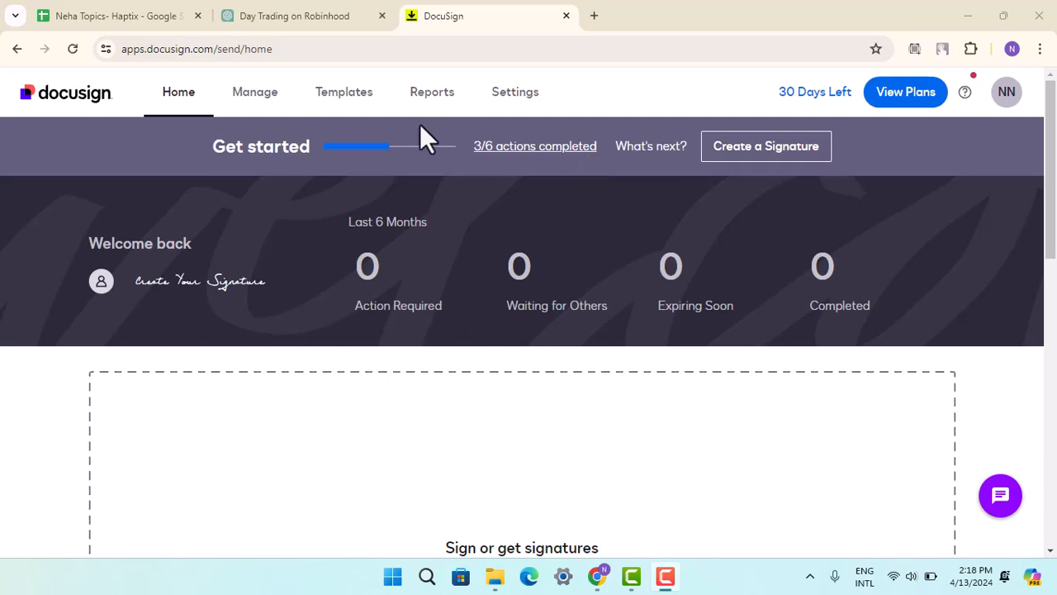
Step: Go to Manage, showing the Sent envelopes list with its filters panel open
left_click(254, 92)
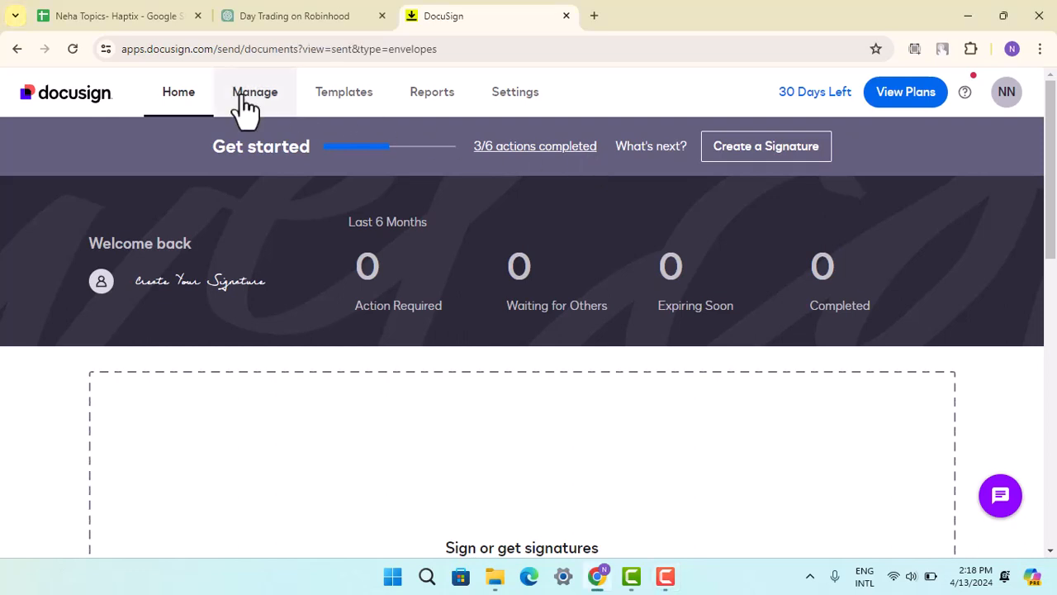
left_click(254, 92)
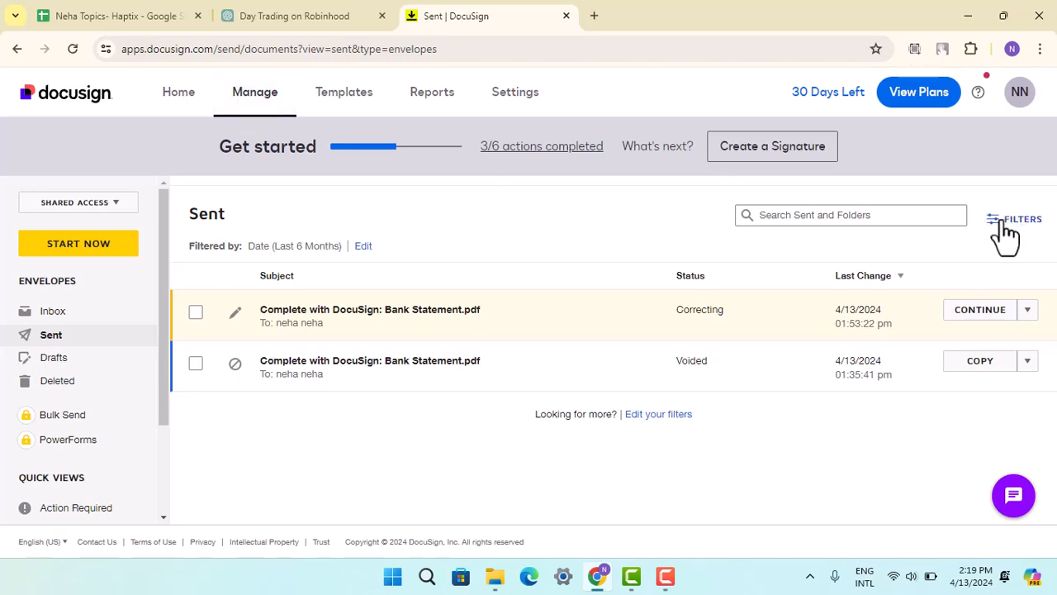
left_click(1024, 218)
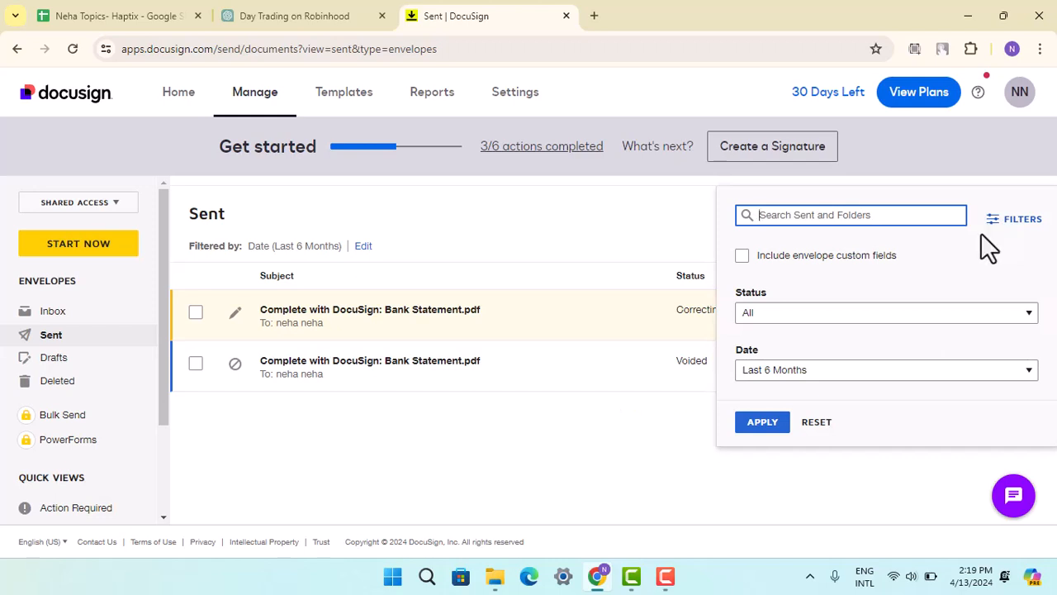